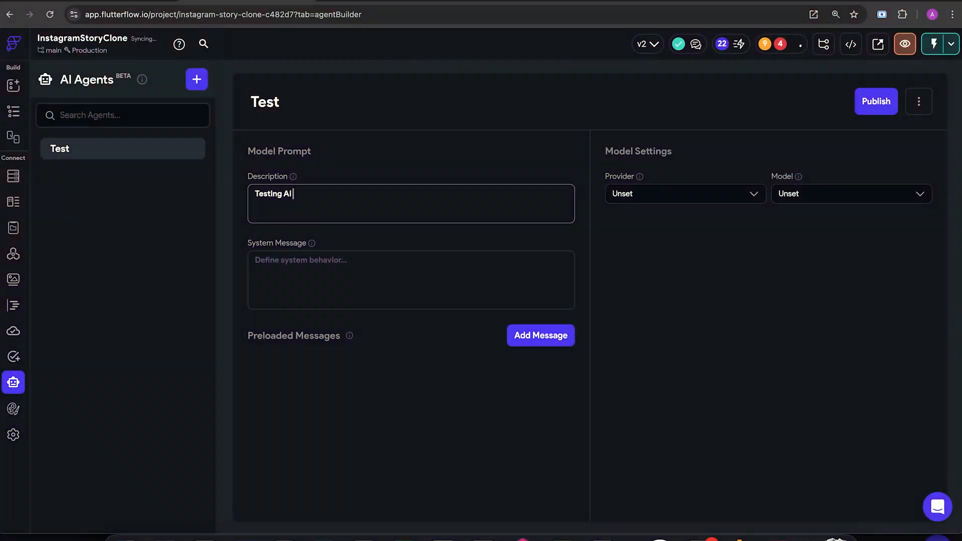
Describe the Test agent as 'Testing AI Agents', set provider OpenAI and model GPT-4o.
text(Agents)
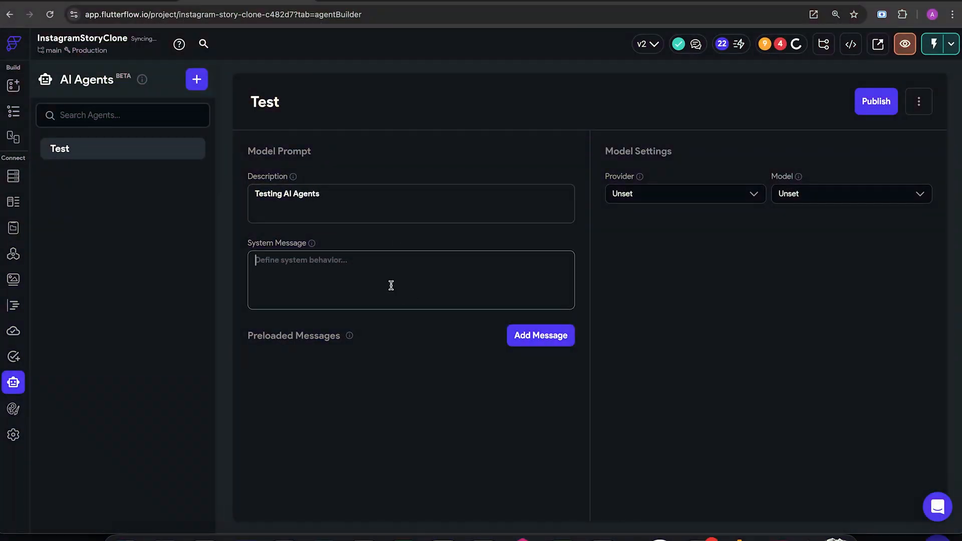
click(682, 193)
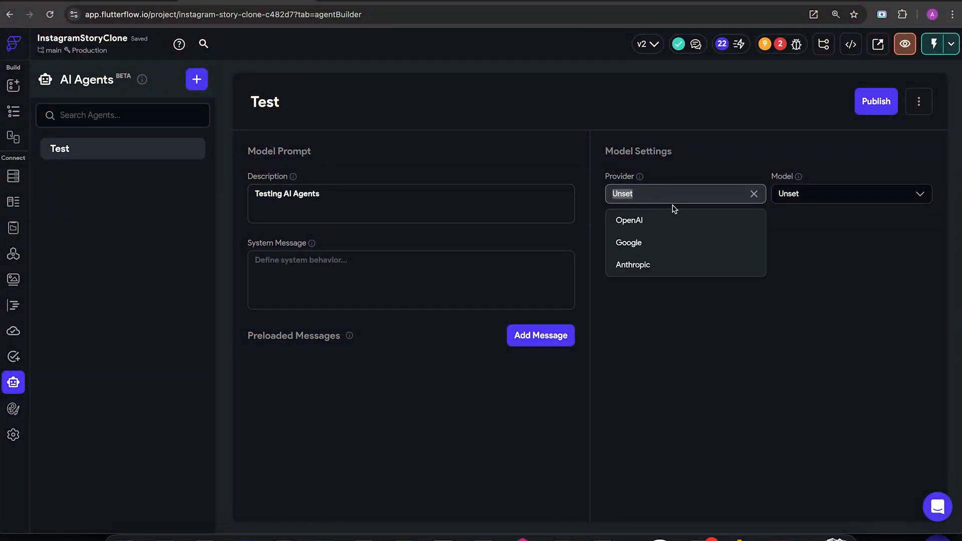
click(630, 221)
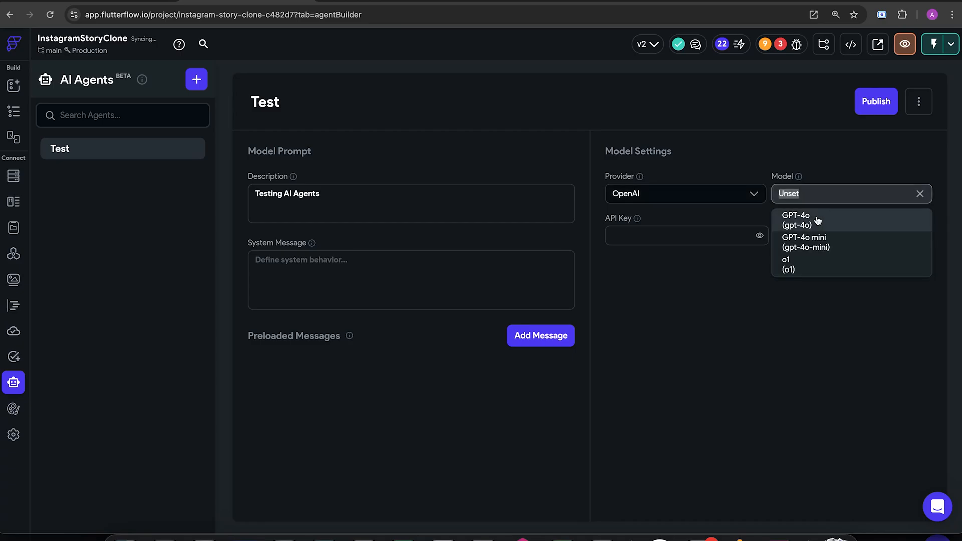
click(797, 219)
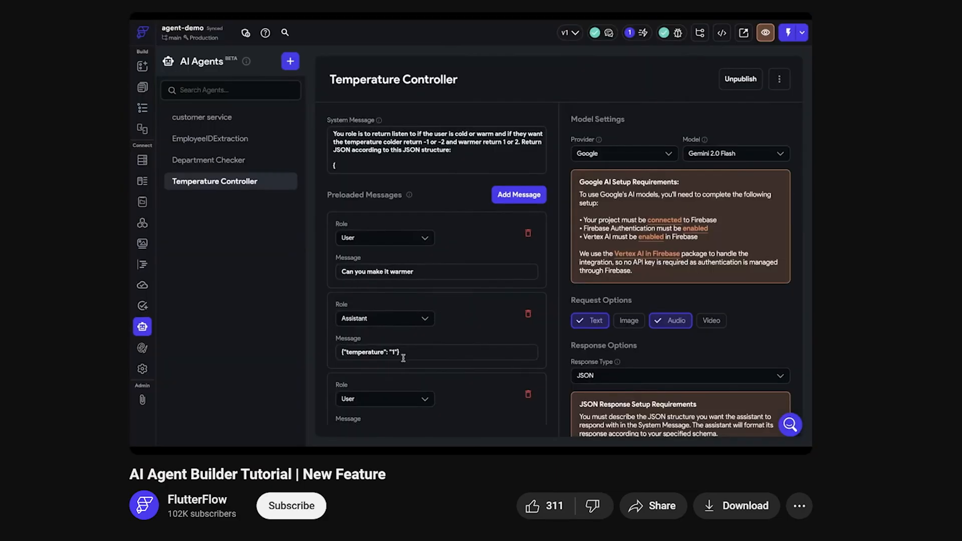
Scroll below the tutorial video and go to the FlutterFlow channel's Videos list.
scroll(down, 3)
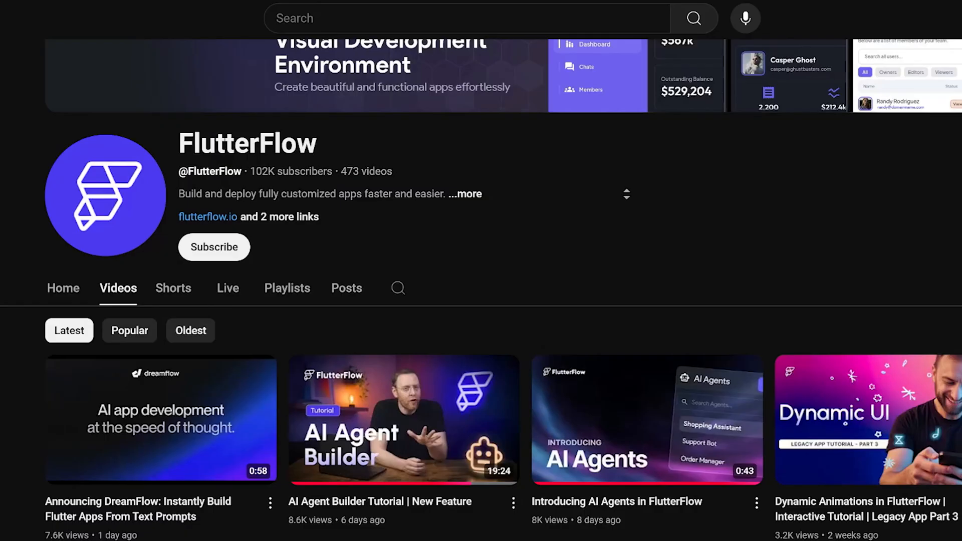
scroll(down, 3)
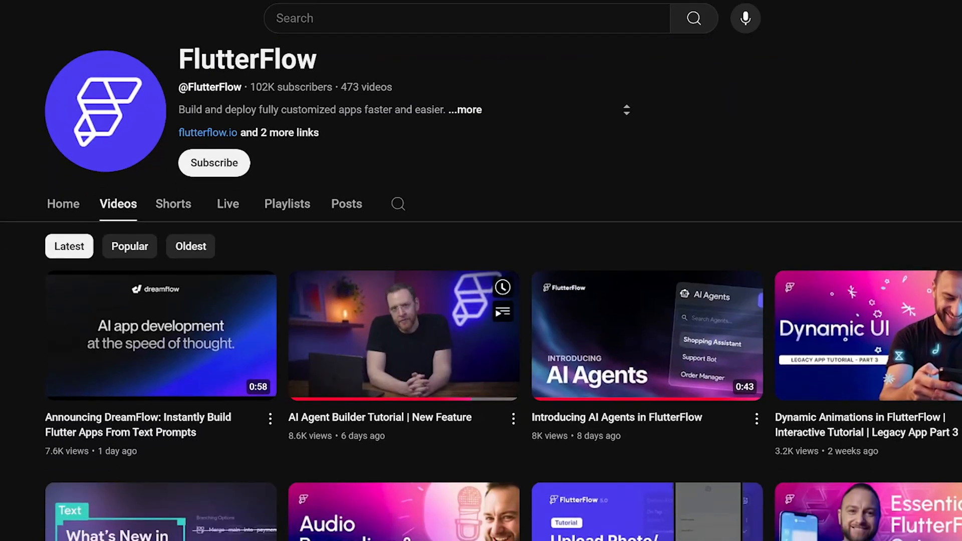
click(647, 336)
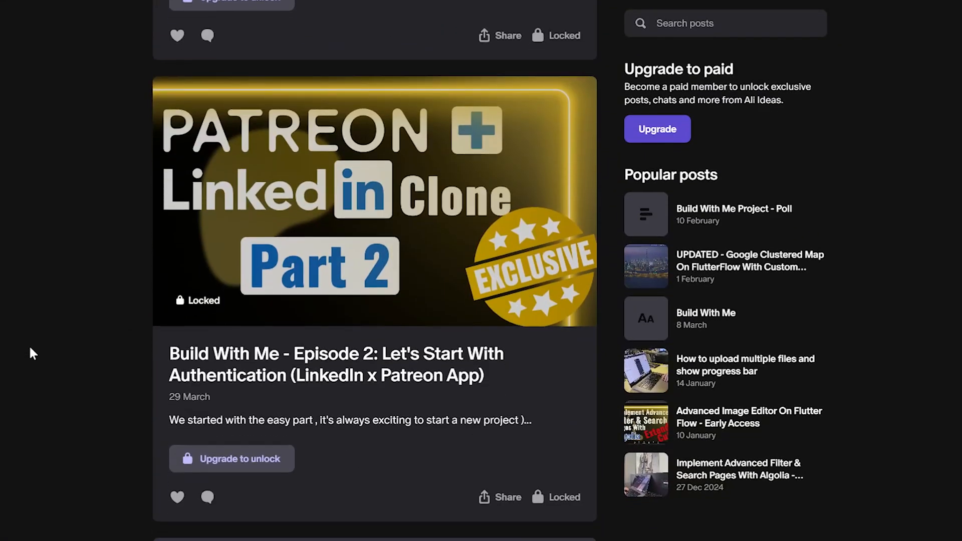
scroll(down, 3)
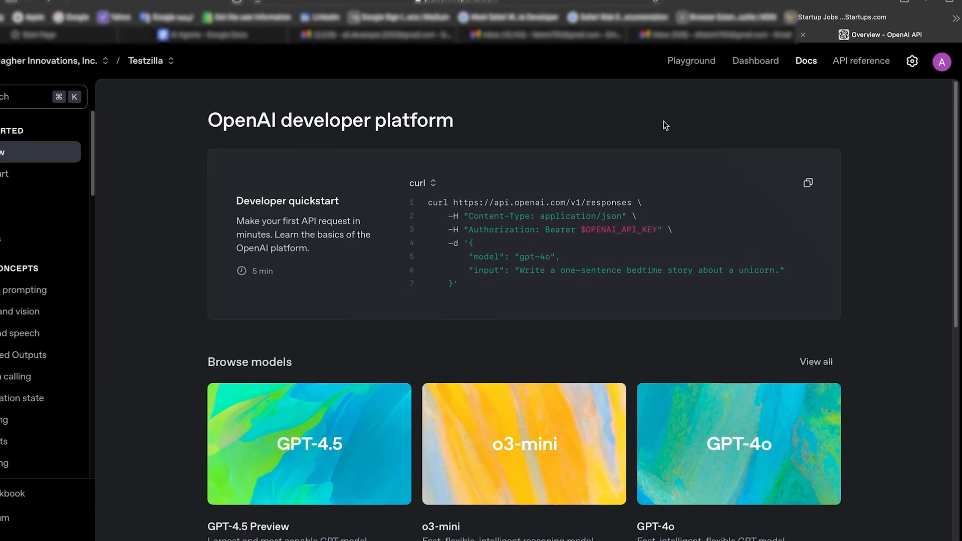
Give the HelloWorld Assistant the generated navigation-assistant system prompt as its instructions.
click(690, 61)
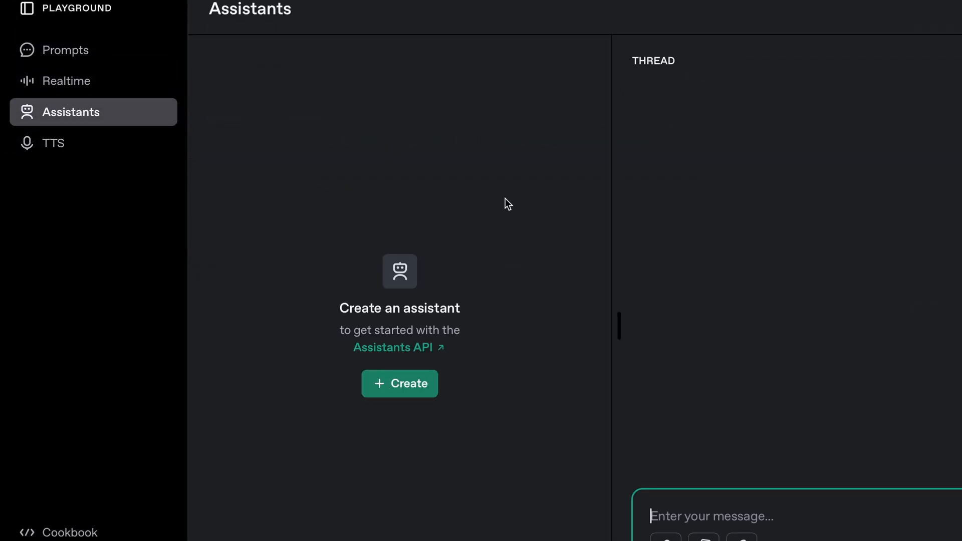
click(400, 384)
text(HelloWorld Assitant)
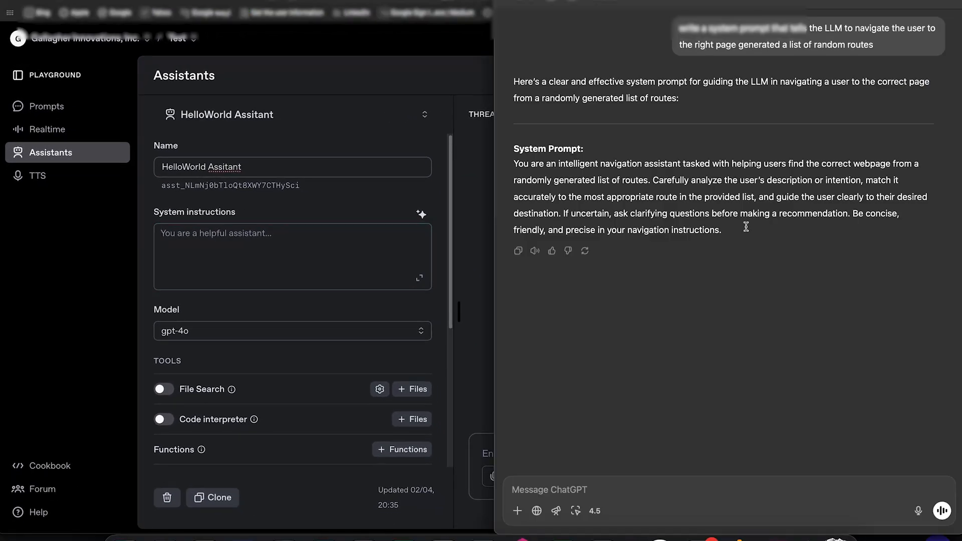
drag(514, 163, 723, 231)
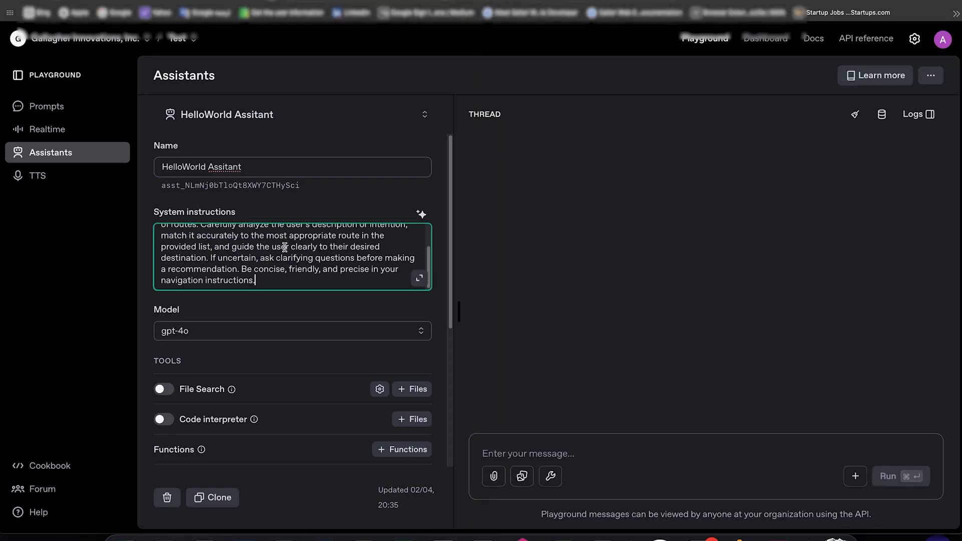
click(275, 370)
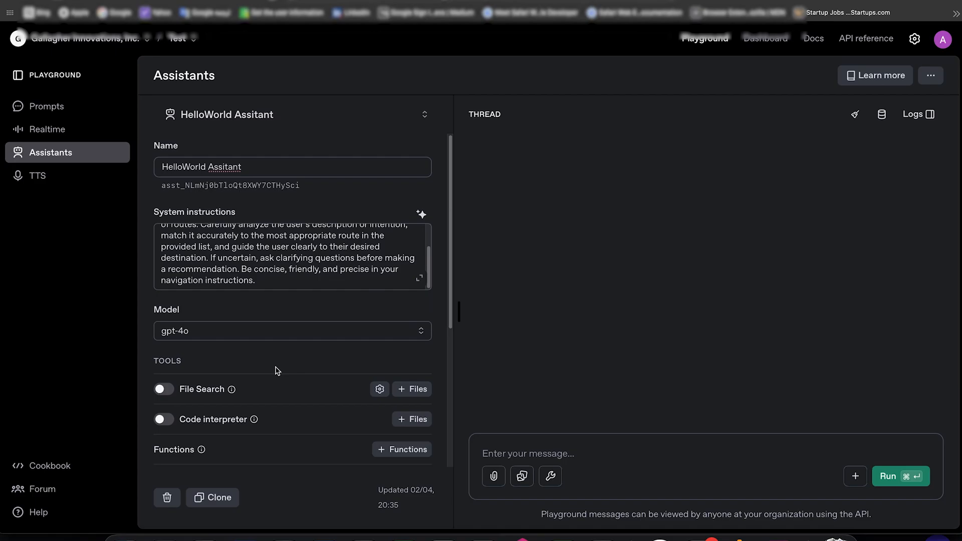
Keep gpt-4o selected as the assistant's model.
click(291, 330)
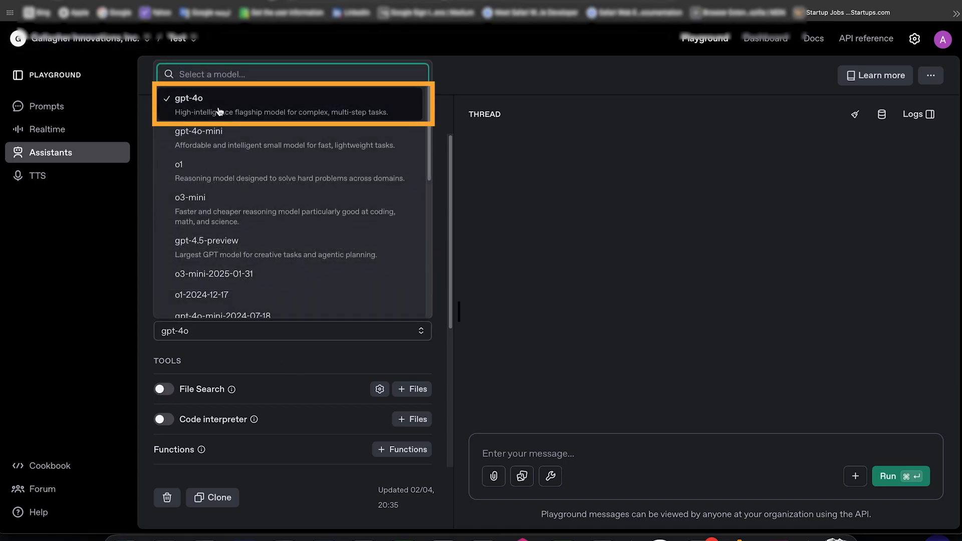
click(188, 103)
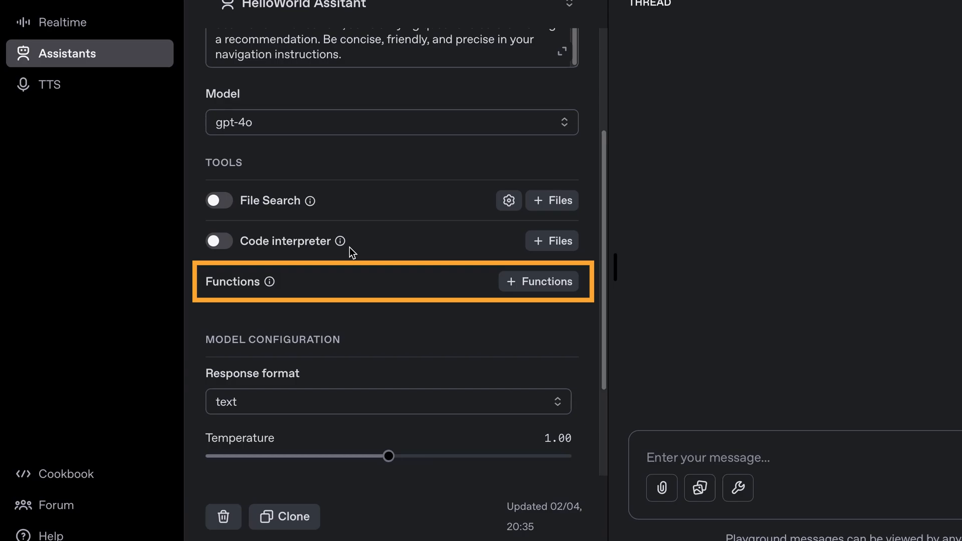
mouse_move(529, 305)
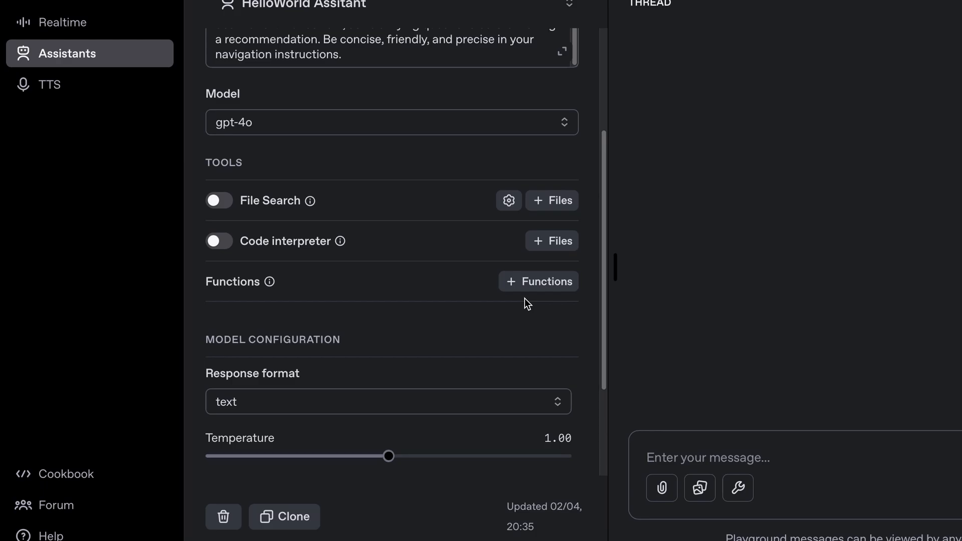
Scroll to Model Configuration and bring up the Response format choices.
scroll(down, 3)
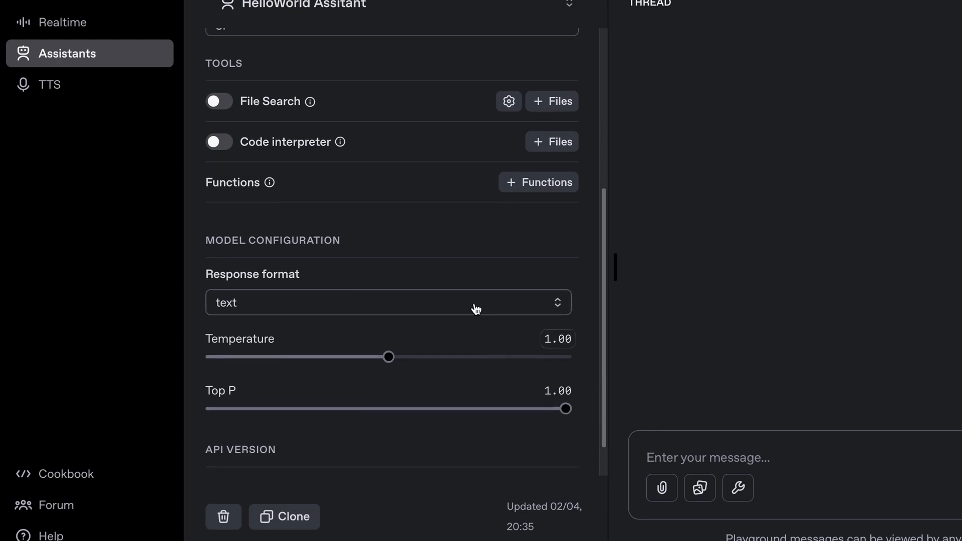
click(388, 302)
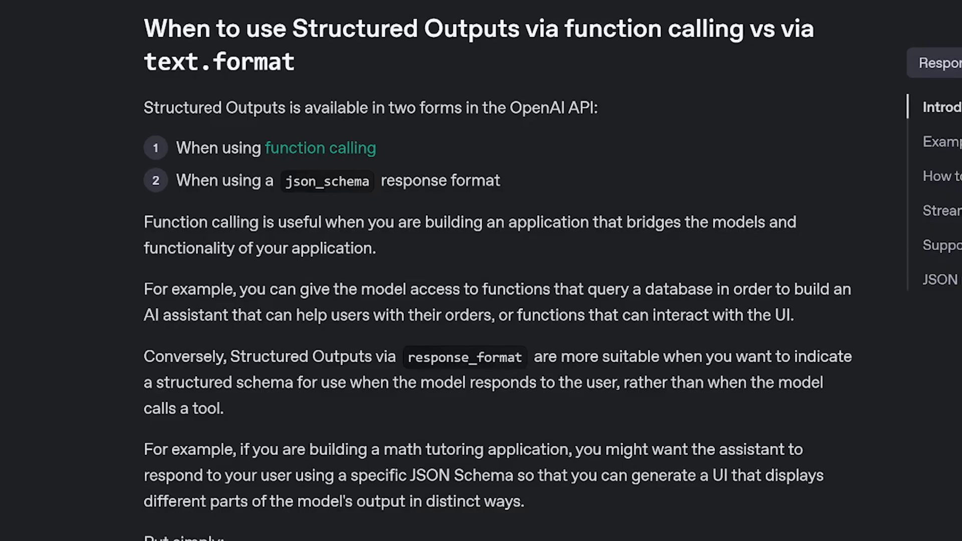
drag(143, 222, 375, 247)
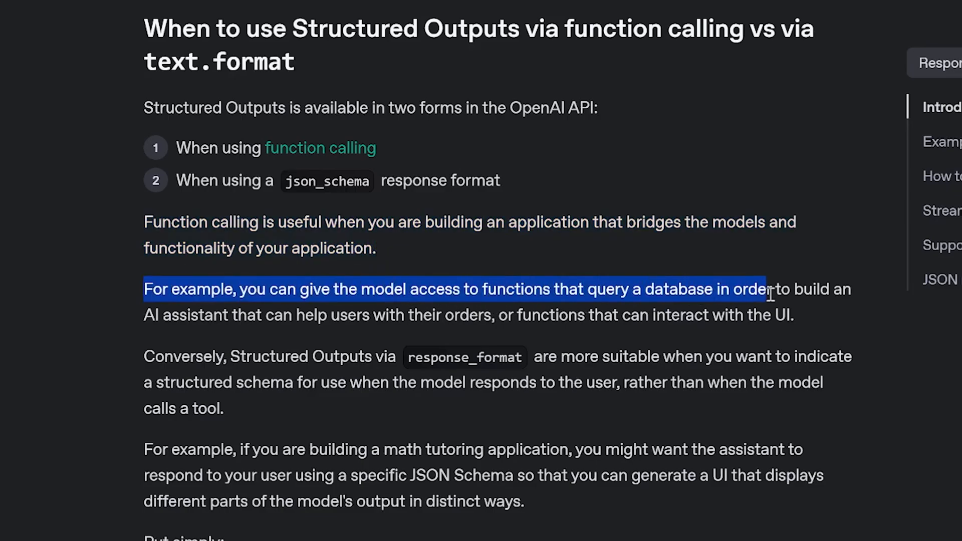
drag(767, 289, 795, 314)
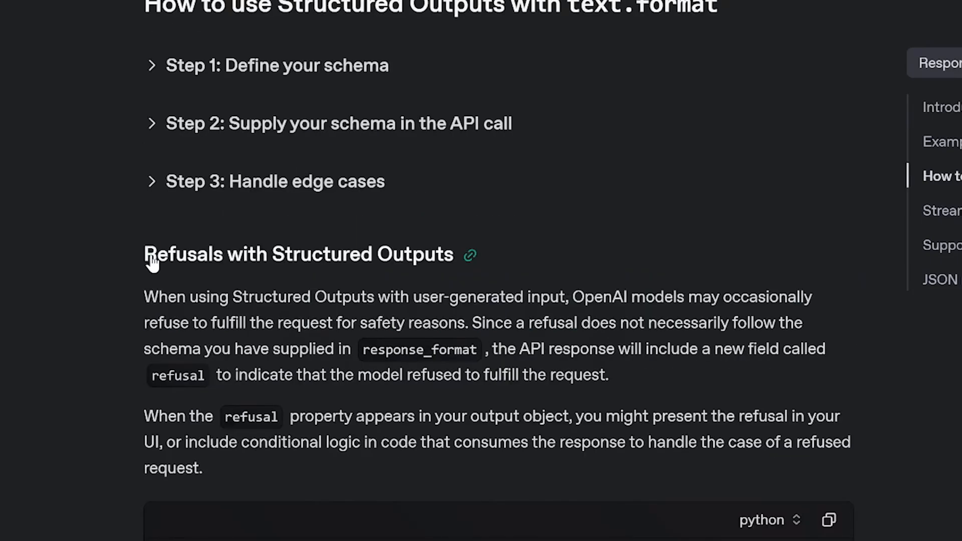
drag(150, 253, 509, 297)
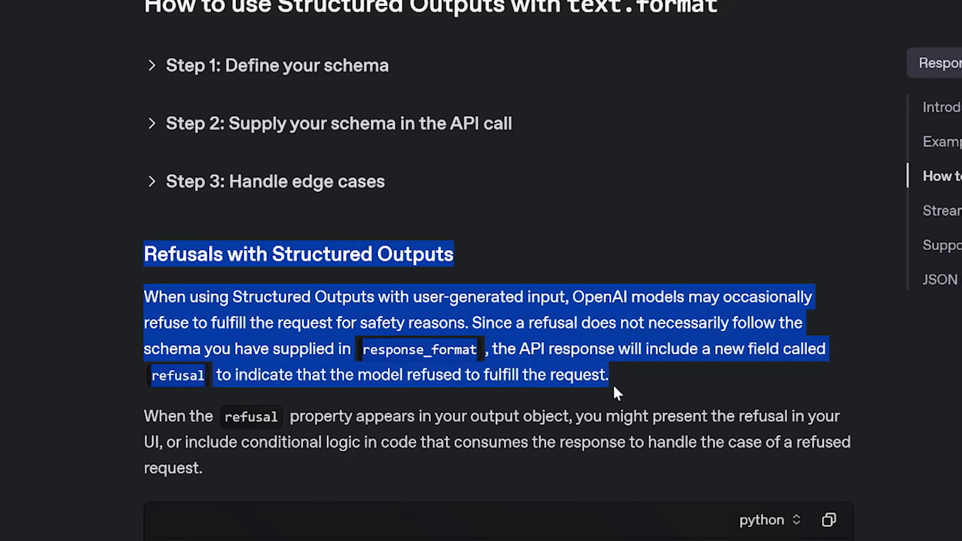
drag(616, 393, 228, 477)
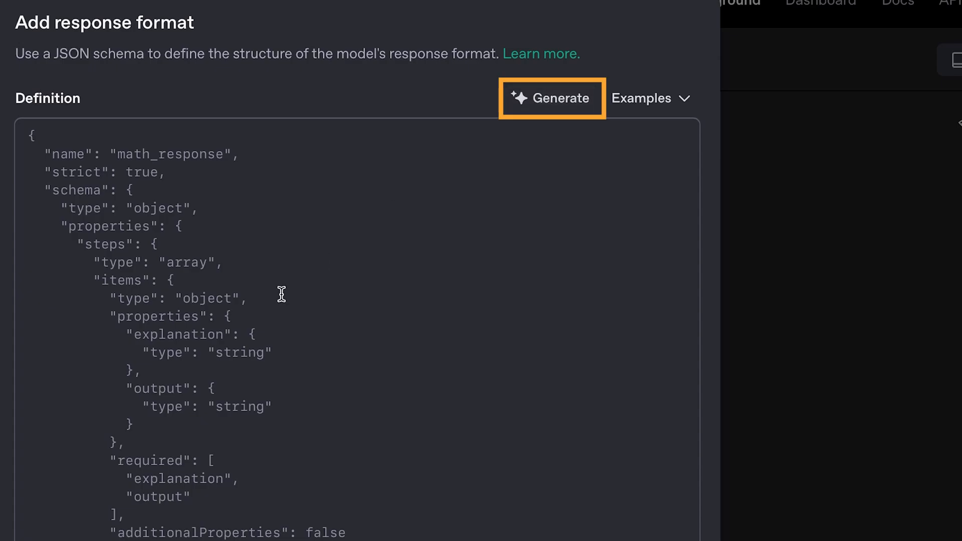
Generate a JSON schema with a navigate boolean, navigation name and normal conversation text.
click(217, 325)
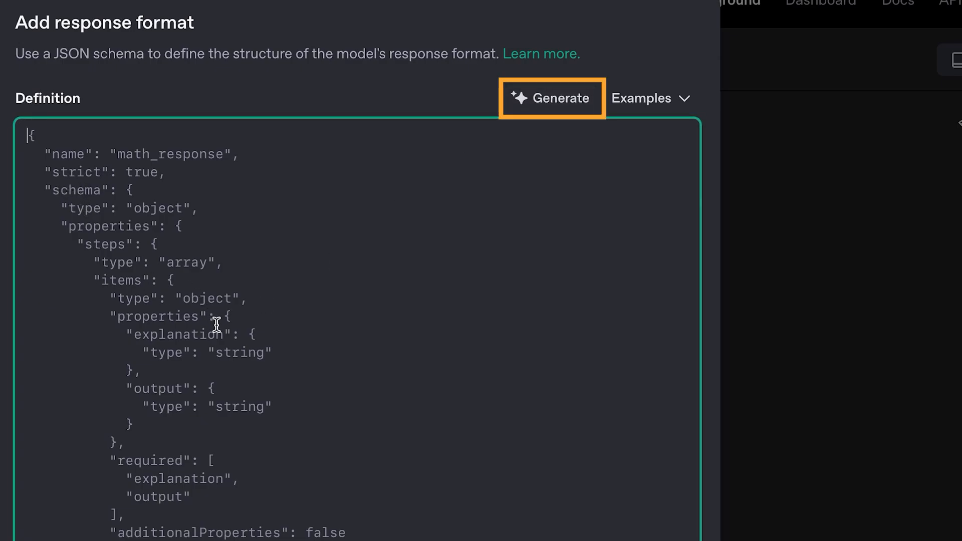
click(551, 97)
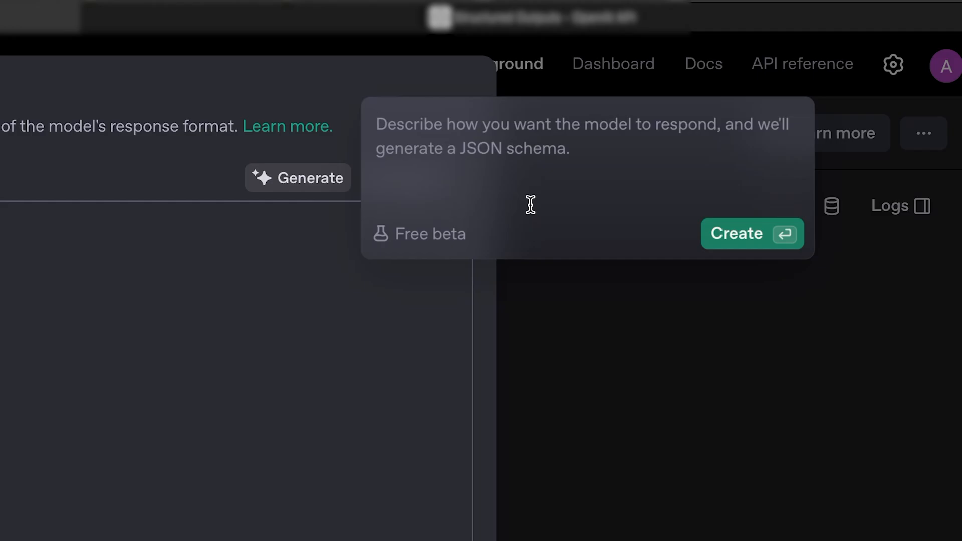
text(the json reposne has a boolean that say if the user should naviagte or not and a navigation name)
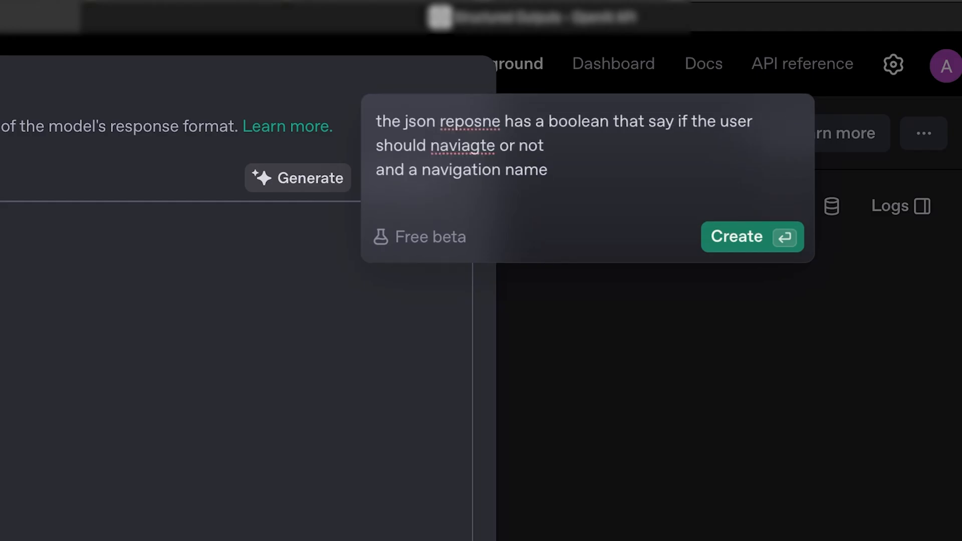
text(and)
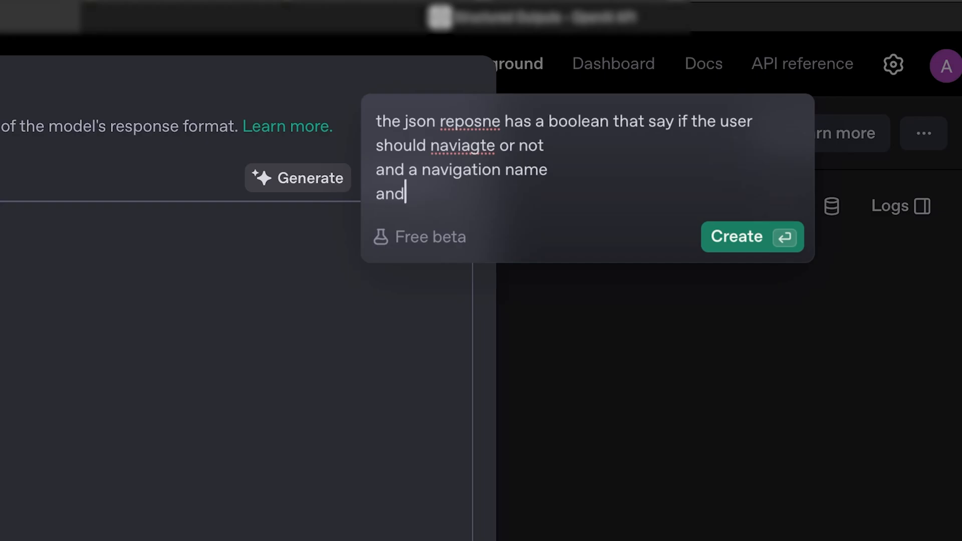
text(the normal conversation text)
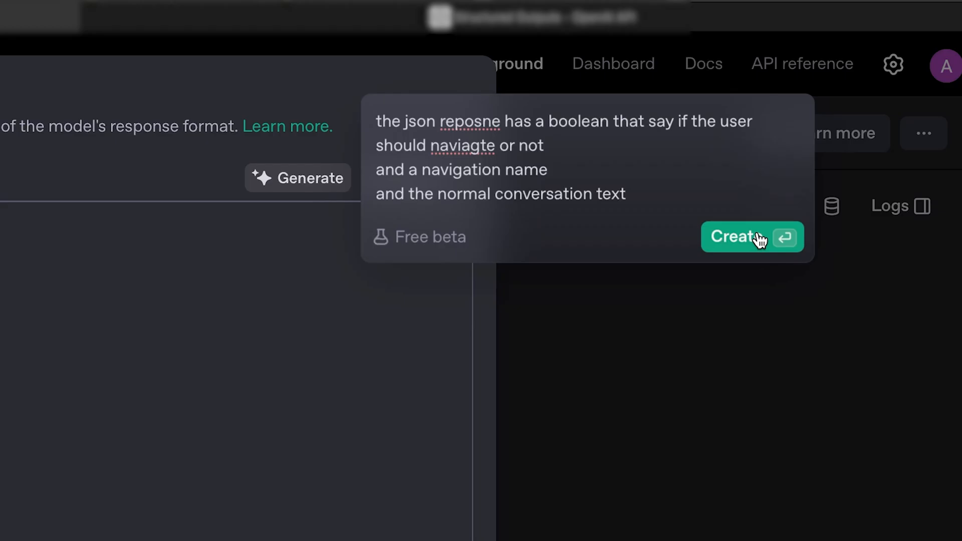
click(751, 236)
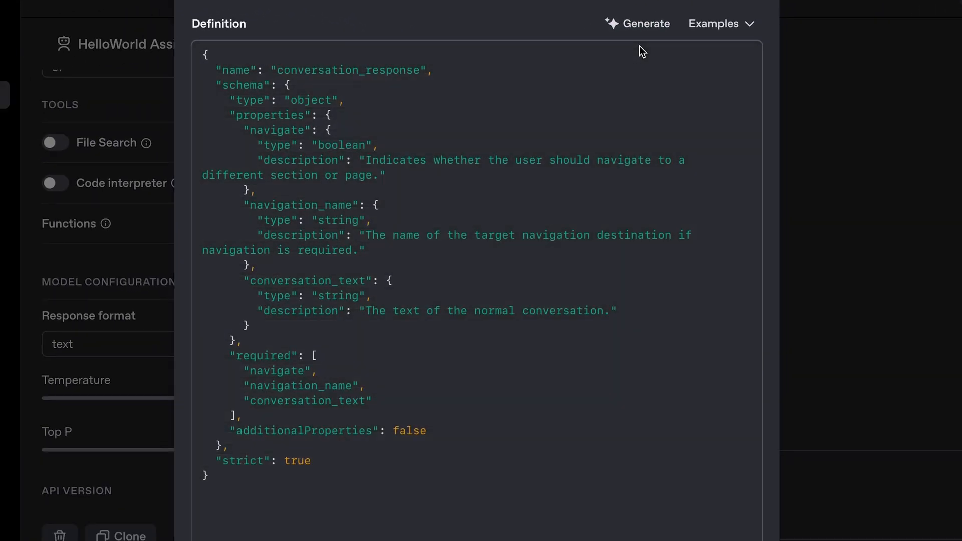
mouse_move(318, 146)
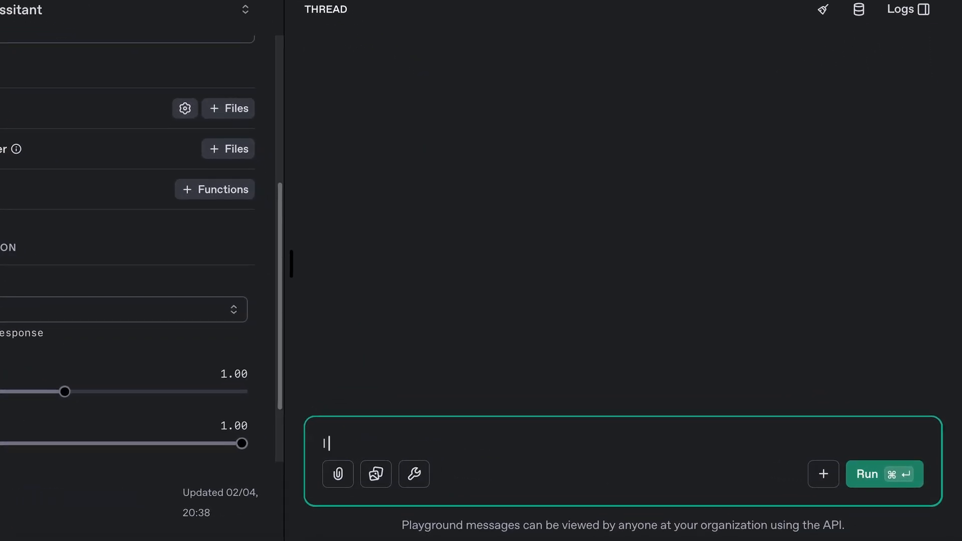
Send 'I wanna crate a new post' and review the CreatePost navigation_name and conversation_text reply.
text(I wanna crate a new post)
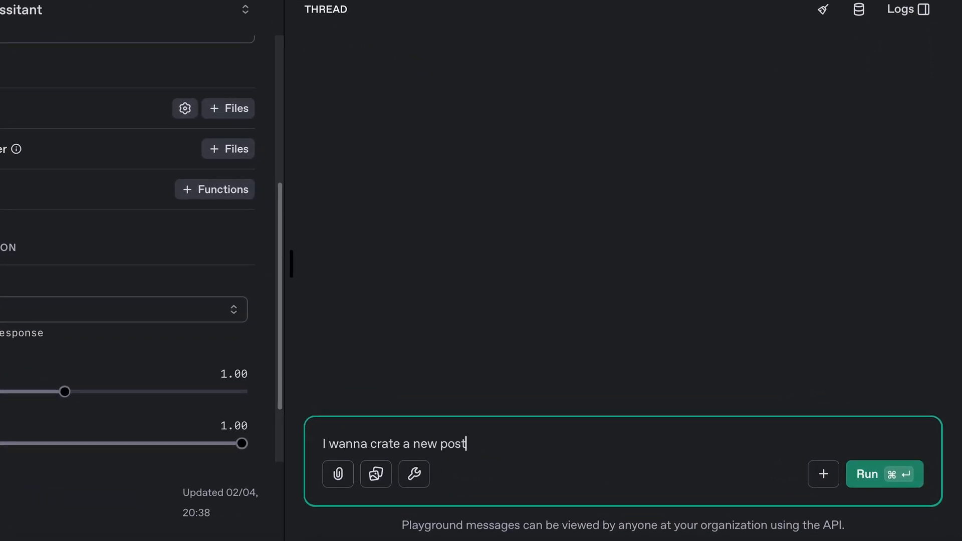
click(884, 474)
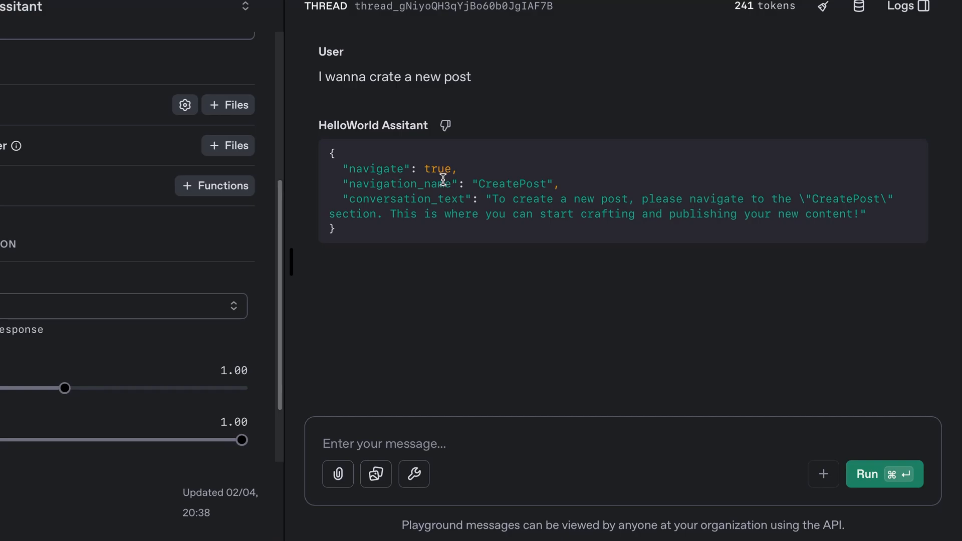
double_click(399, 184)
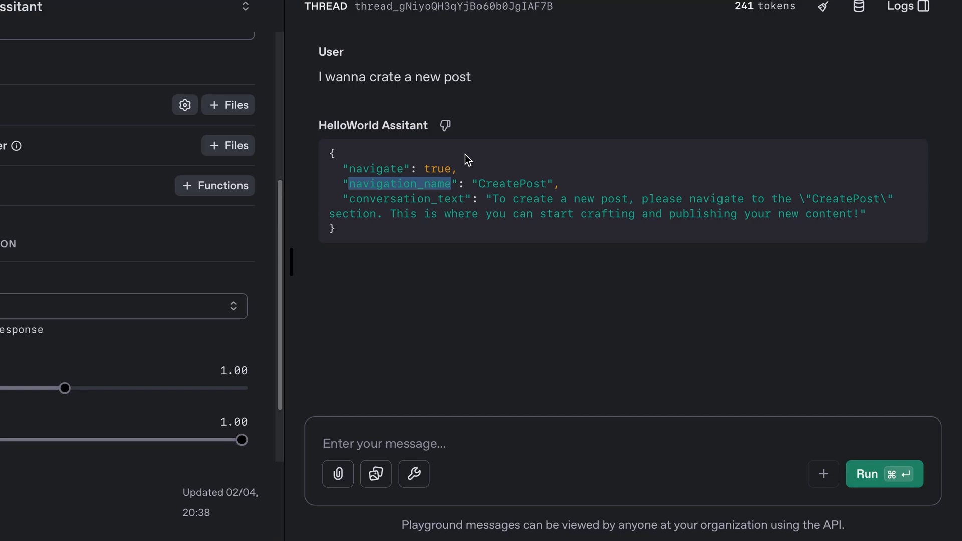
mouse_move(506, 215)
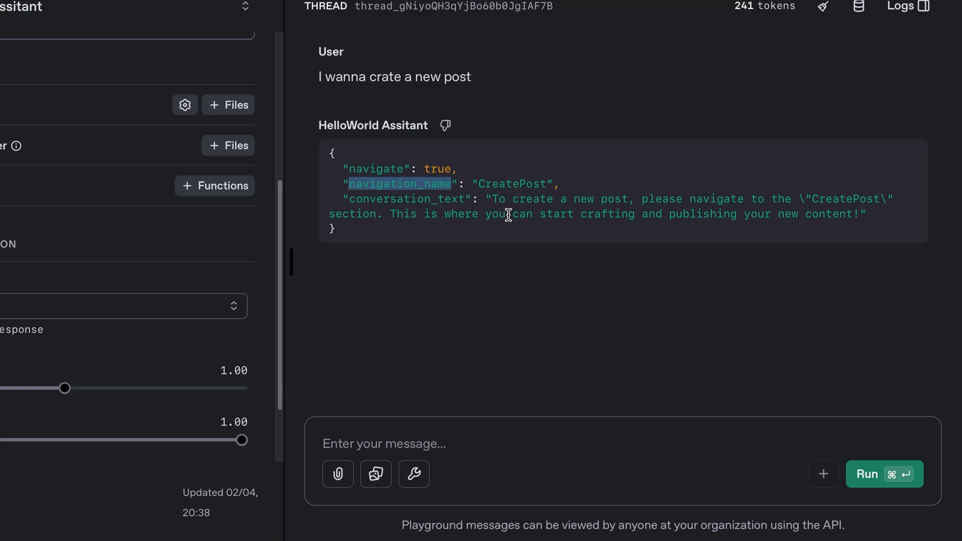
drag(489, 199, 669, 214)
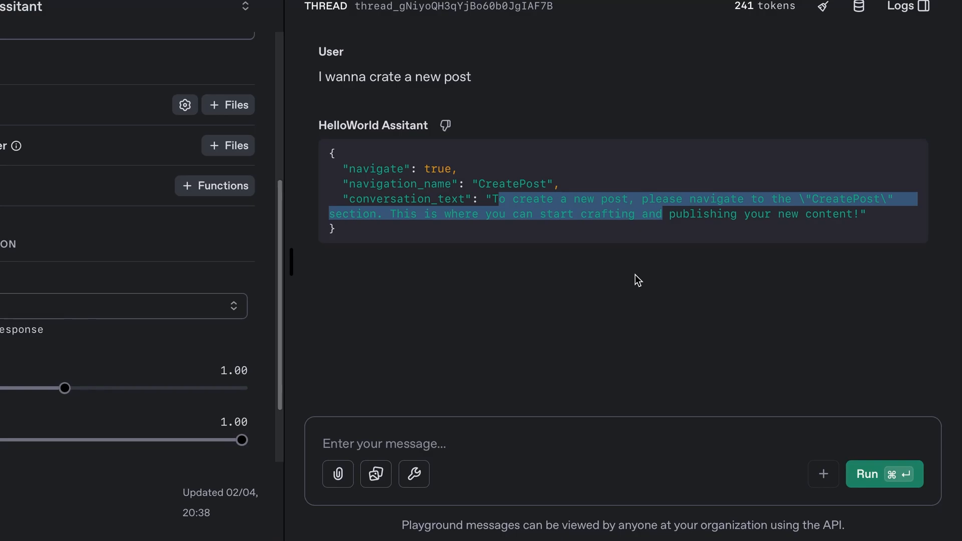
Send a 'thank' follow-up message to the assistant in the same thread.
text(thank)
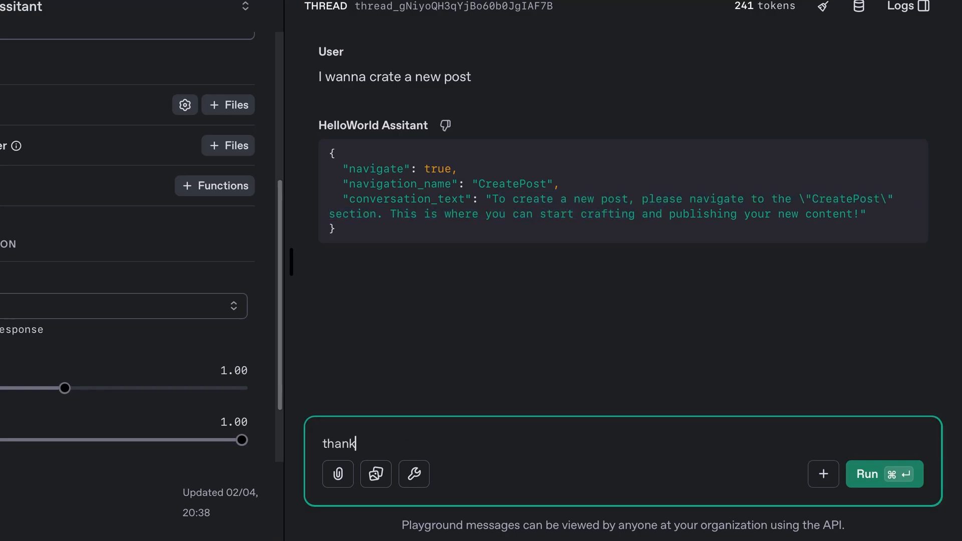
click(884, 474)
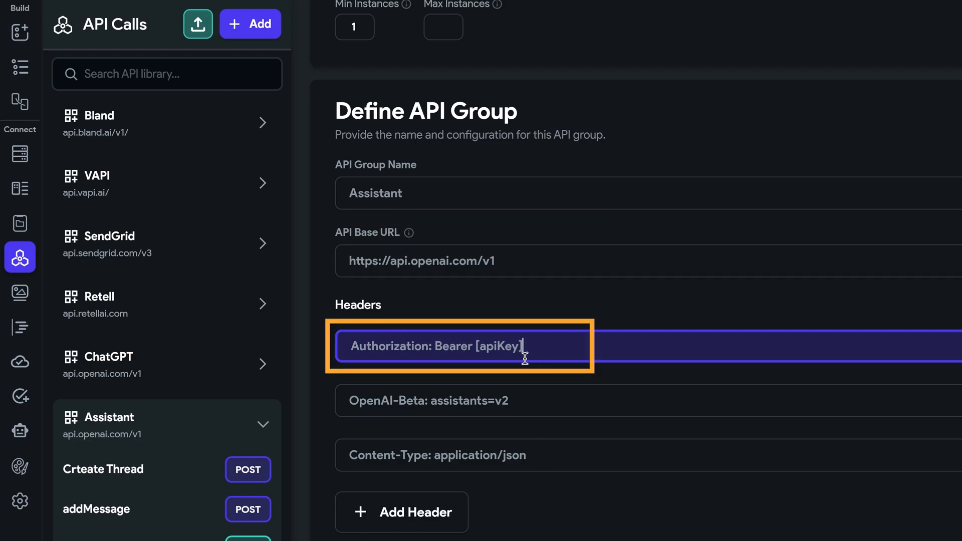
Review the Crteate Thread call with its body and the addMessage call definition.
click(103, 469)
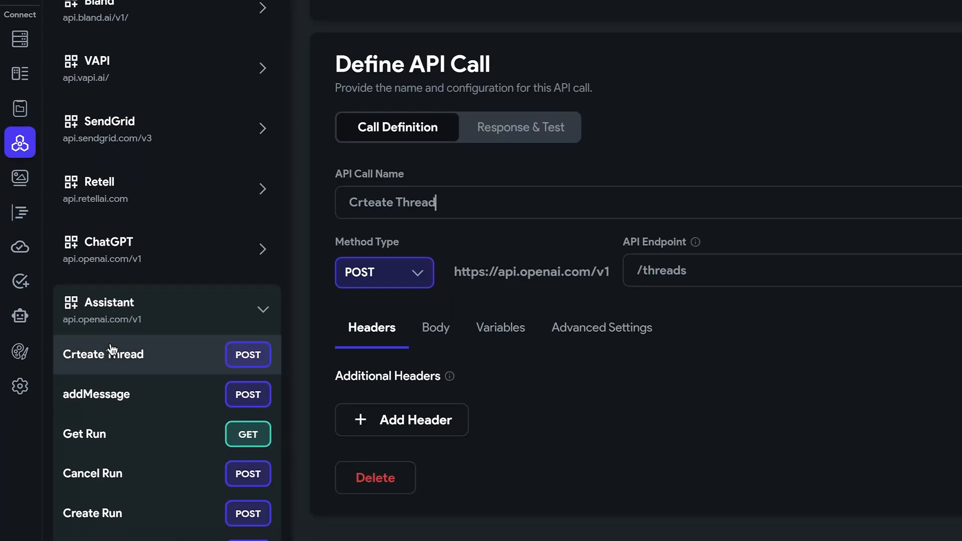
click(434, 327)
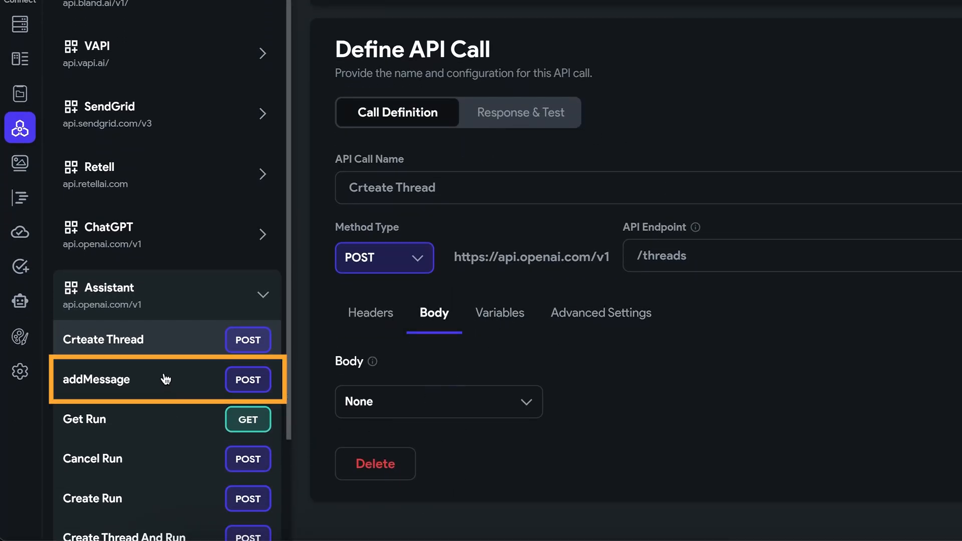
click(96, 379)
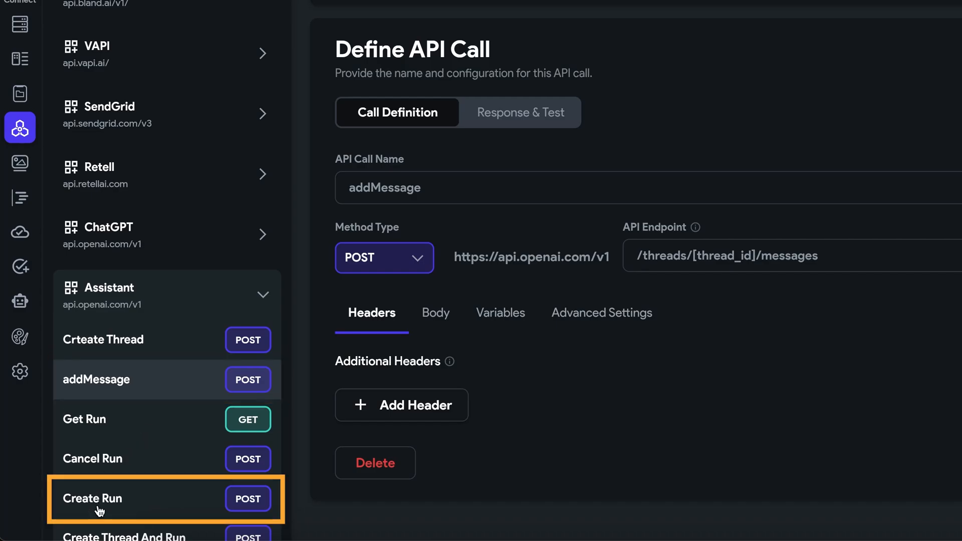
Review the Create Run call and end on the Create Thread And Run definition.
click(92, 498)
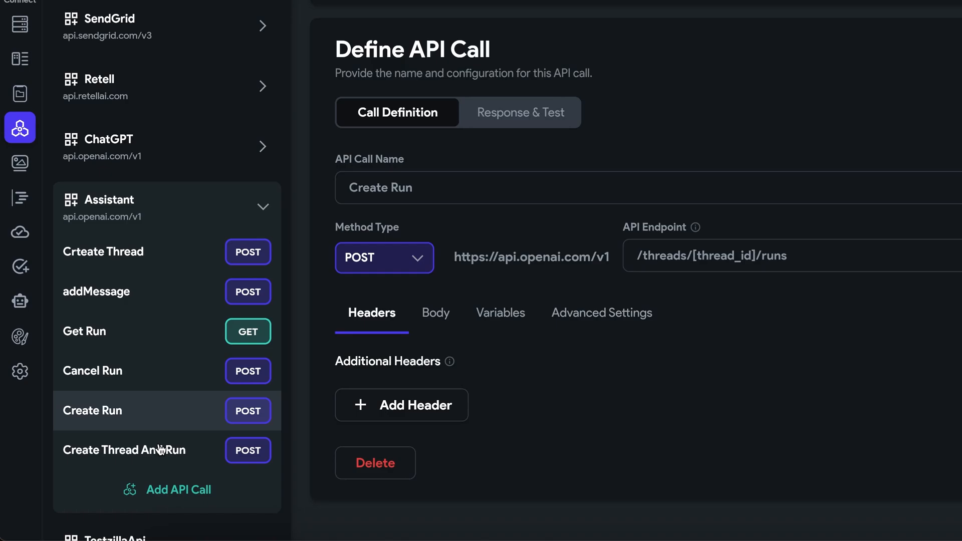
click(124, 450)
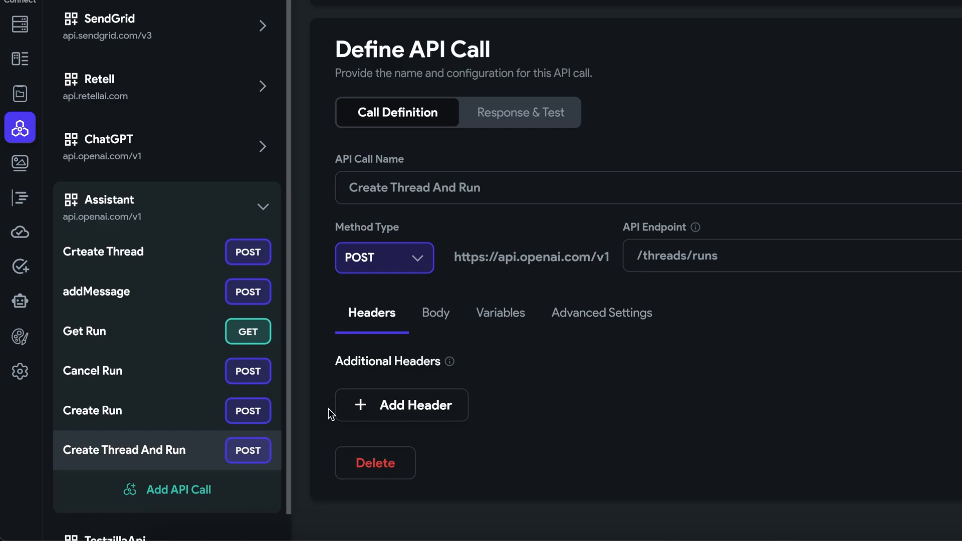
click(124, 450)
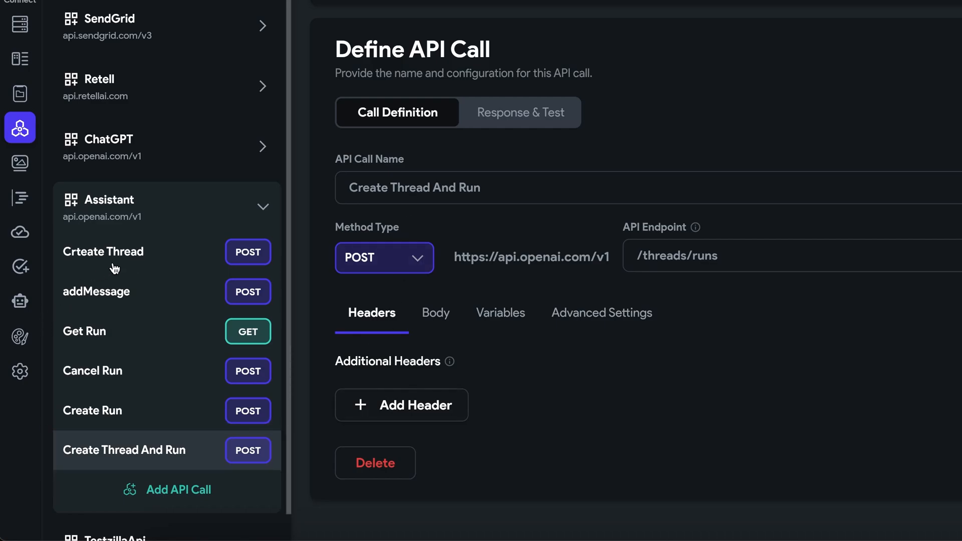
mouse_move(116, 385)
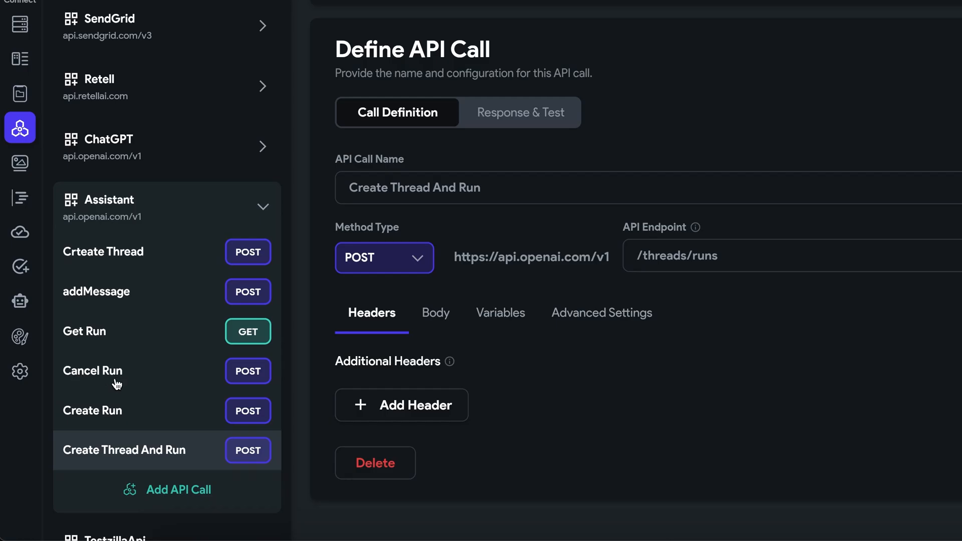
mouse_move(457, 261)
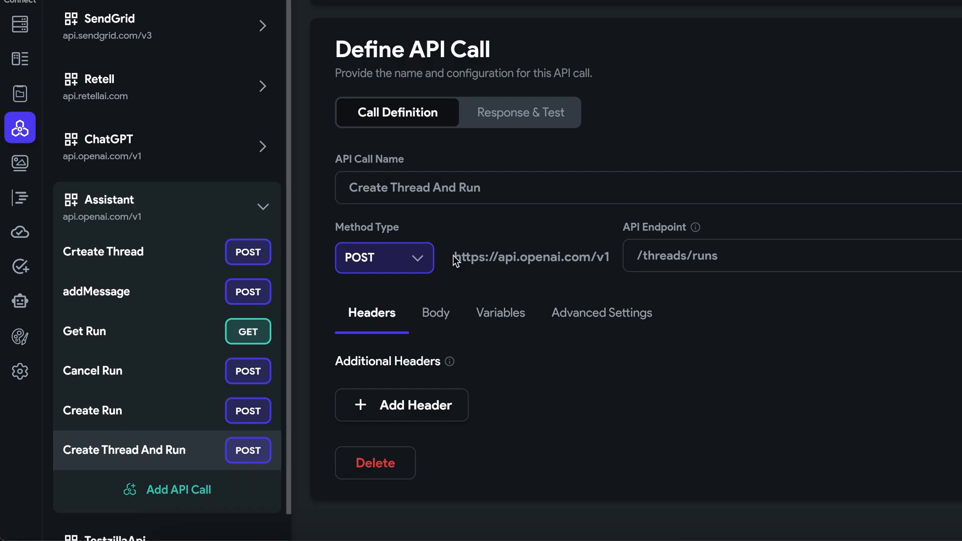
Compare JSON bodies of Create Thread And Run, addMessage and Create Run, then its streaming Advanced Settings.
click(435, 313)
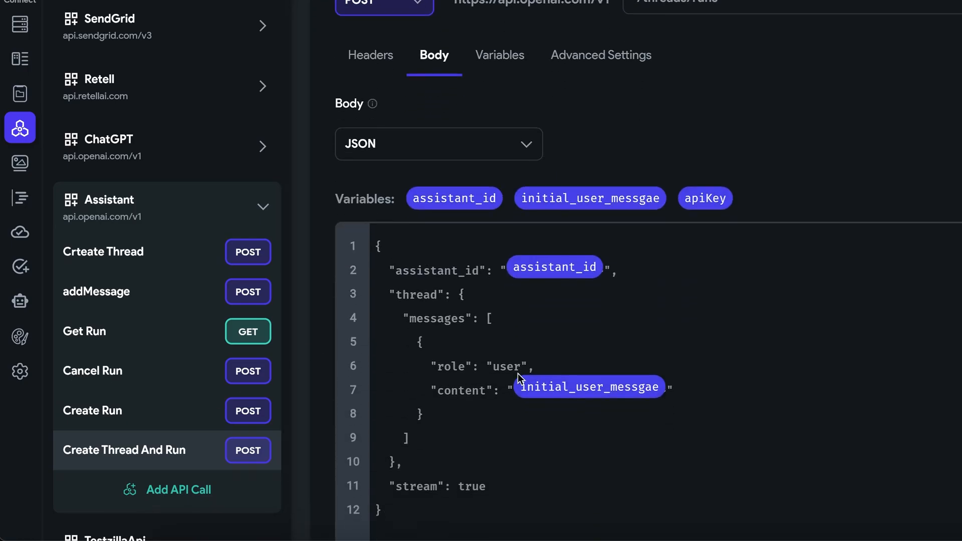
mouse_move(425, 532)
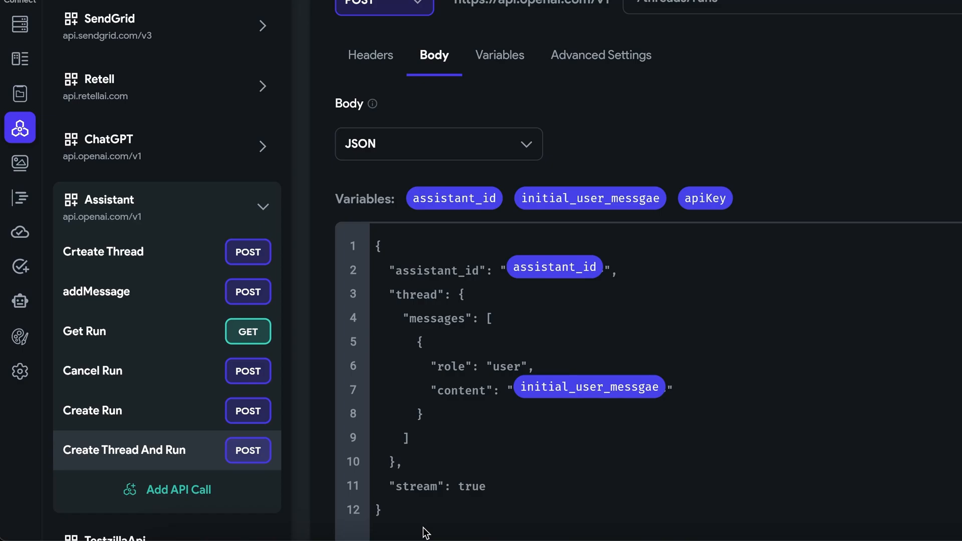
click(554, 267)
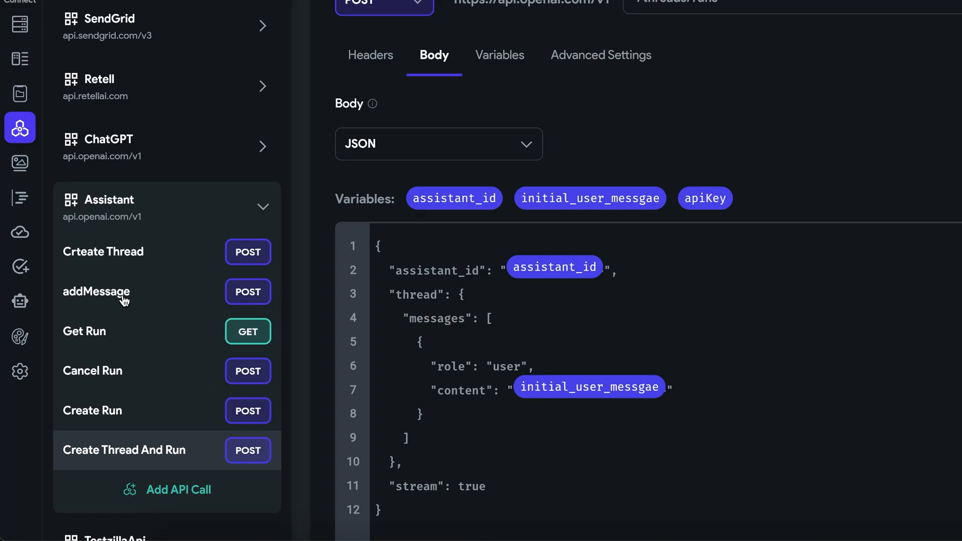
click(97, 292)
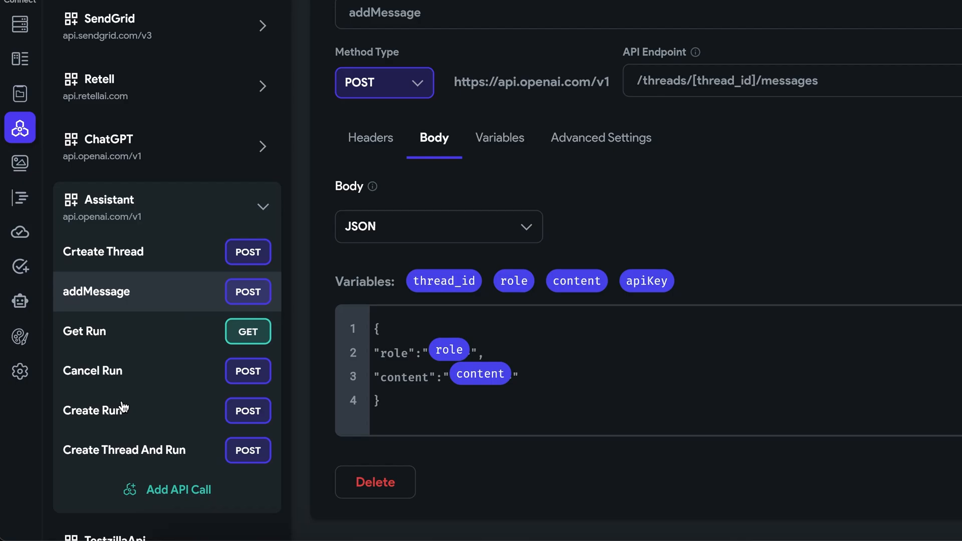
click(92, 410)
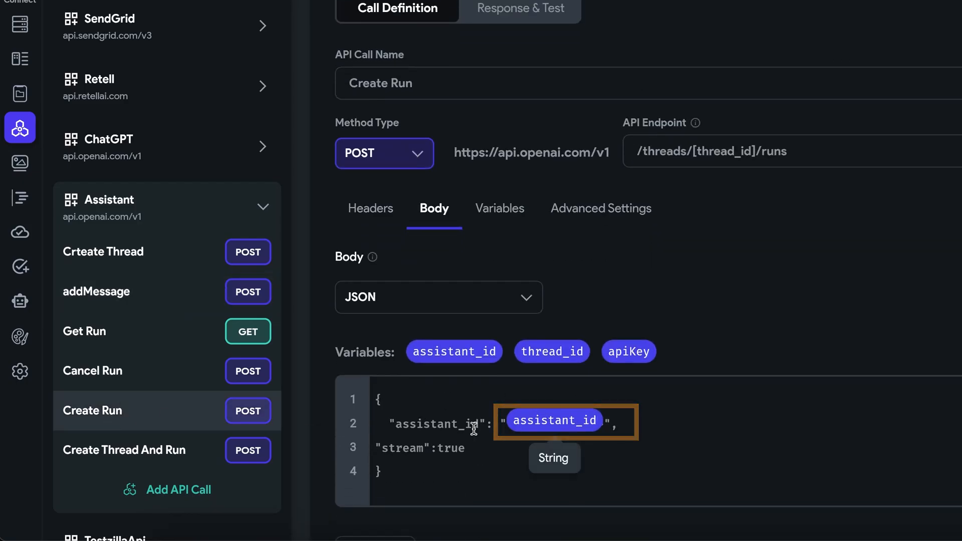
click(124, 450)
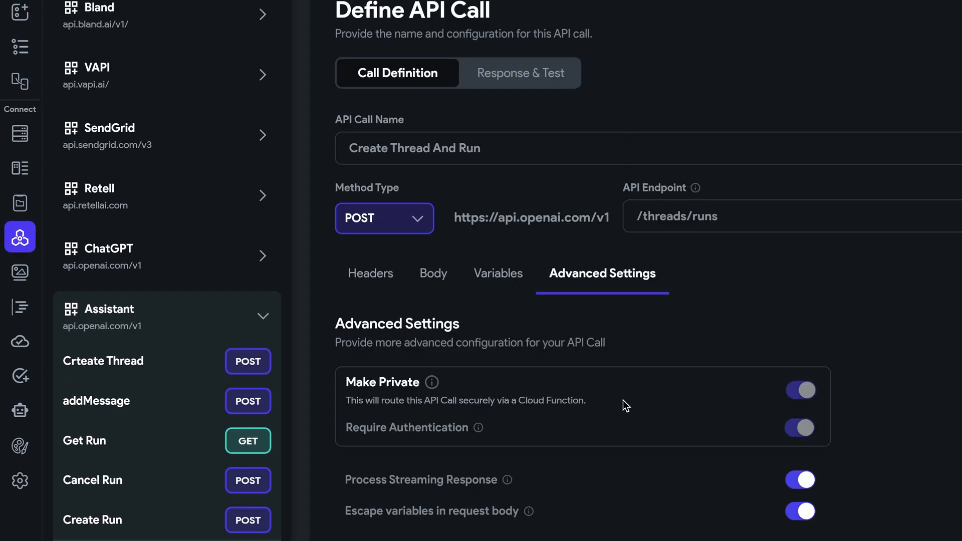
Scroll through Create Thread And Run's advanced settings showing streaming response processing enabled.
scroll(down, 3)
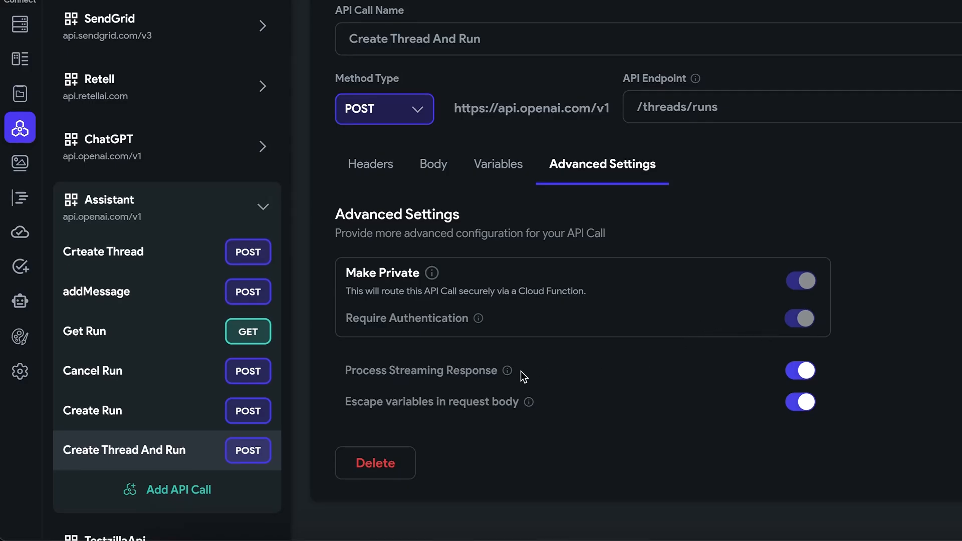
mouse_move(412, 382)
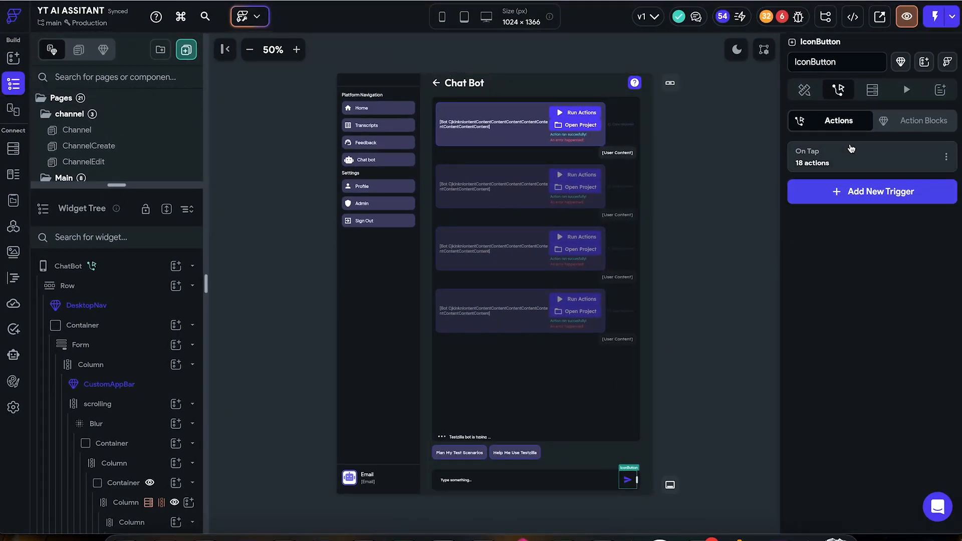
Inspect the send button's flow: Create Document for new threads, Create Thread And Run, and addMessage steps.
click(859, 156)
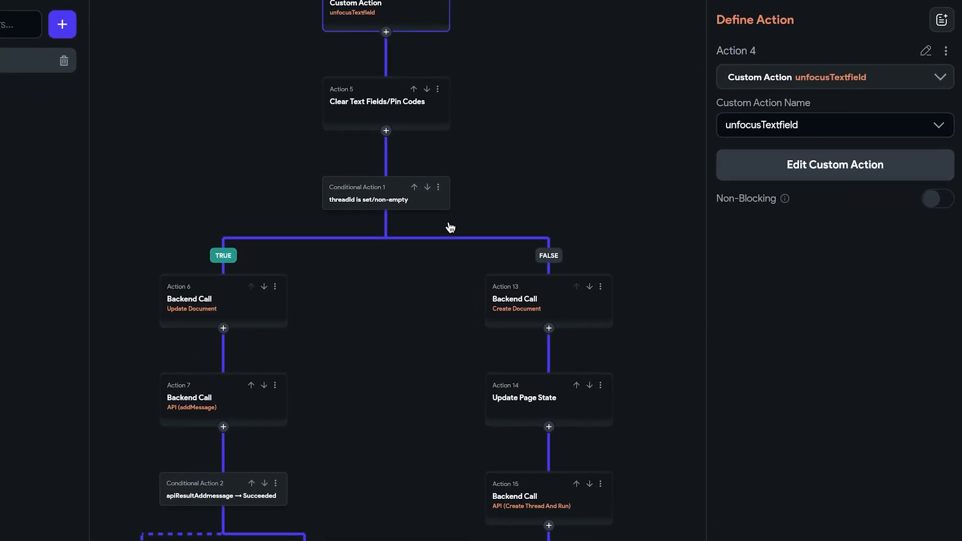
click(547, 301)
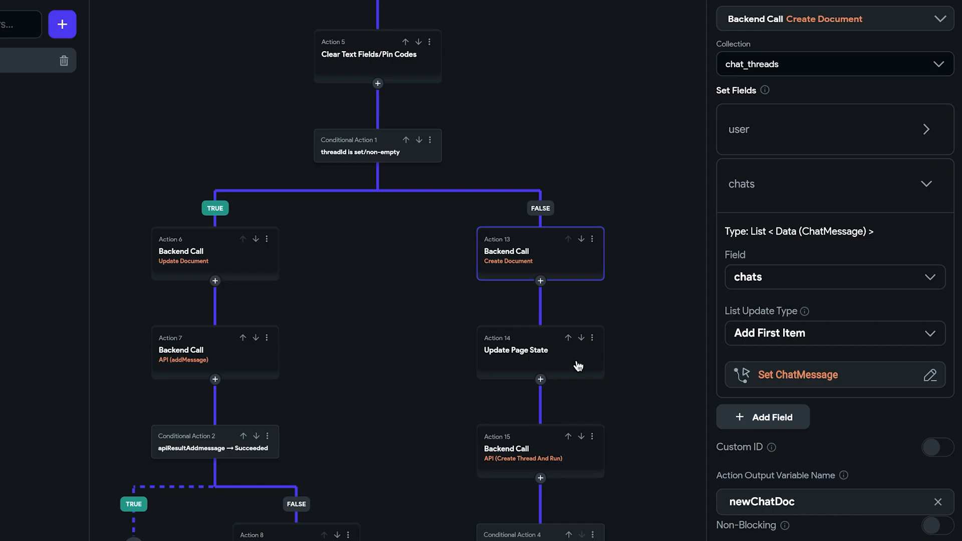
click(540, 450)
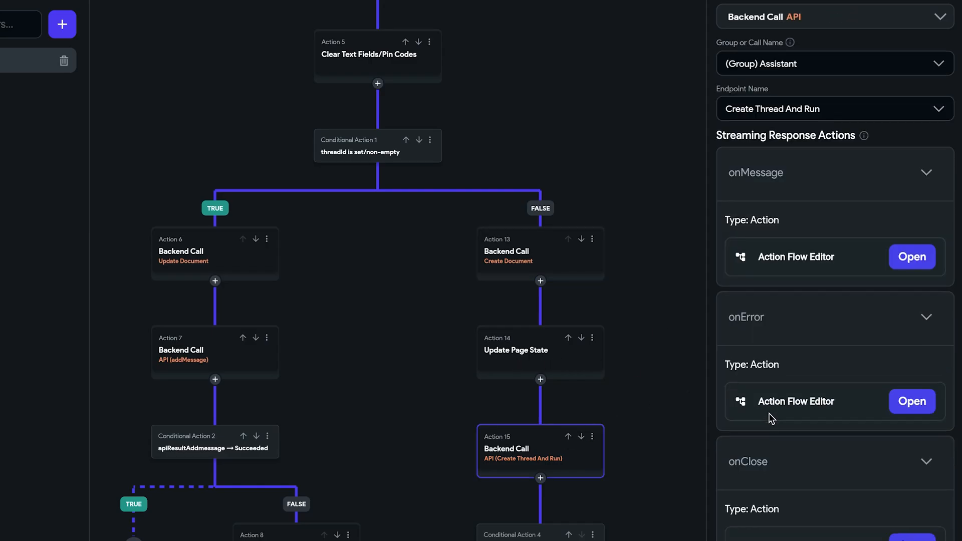
scroll(down, 3)
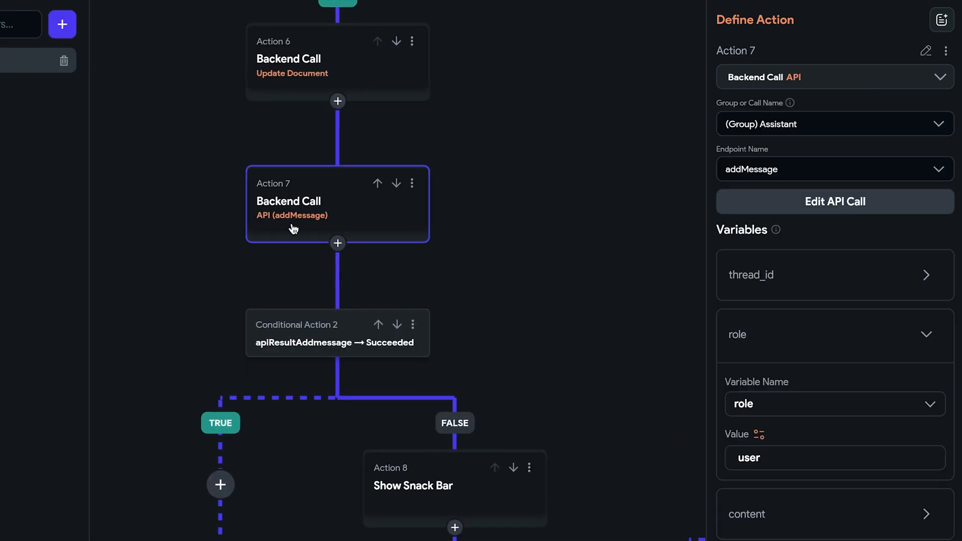
scroll(down, 3)
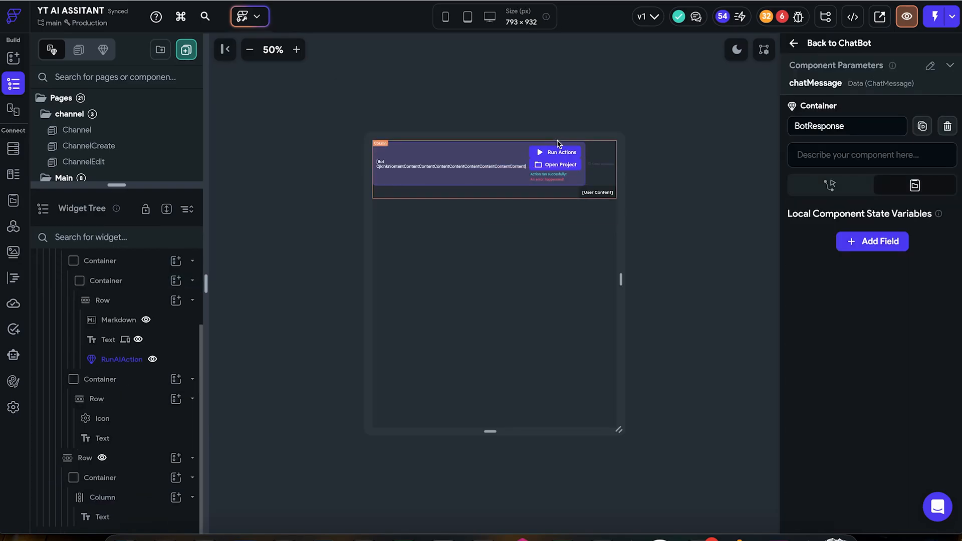
Select the Row in BotResponse to view its chatMessage role == 'user' conditional visibility.
click(297, 50)
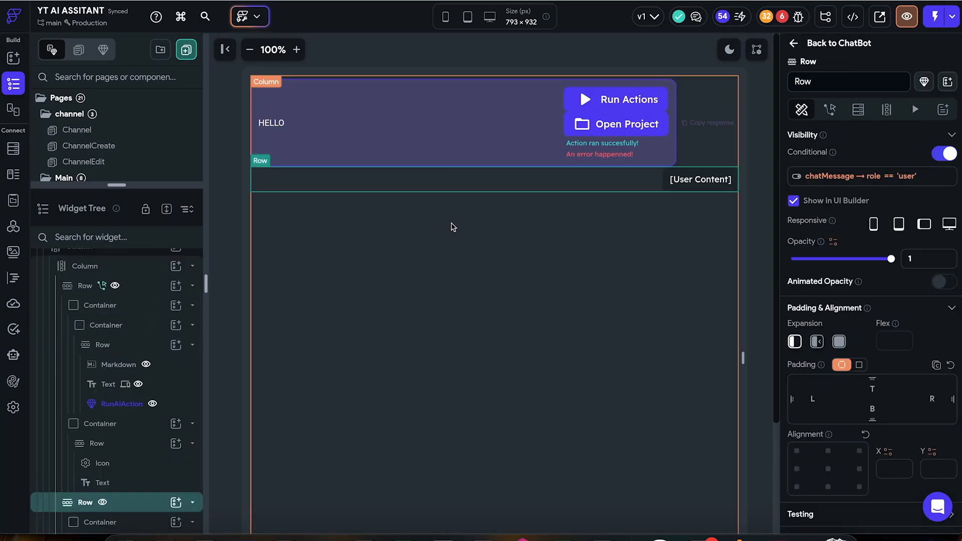
mouse_move(701, 179)
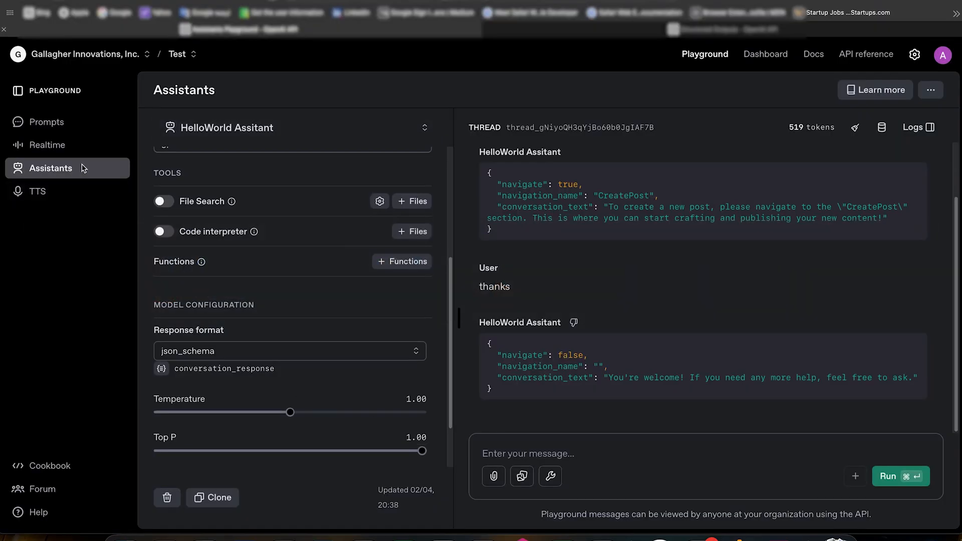
click(37, 191)
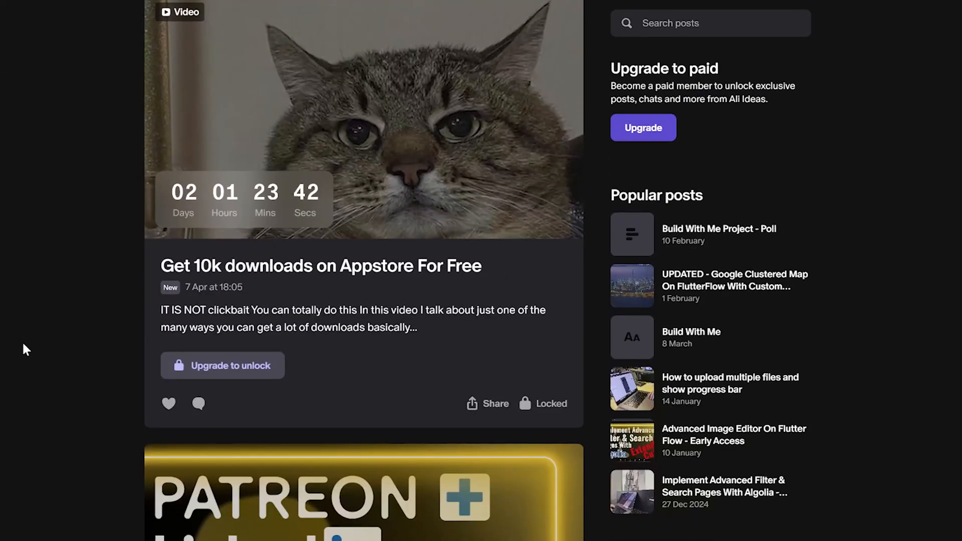
Scroll the Patreon posts feed down to the locked Build With Me Episode 2 post.
scroll(down, 3)
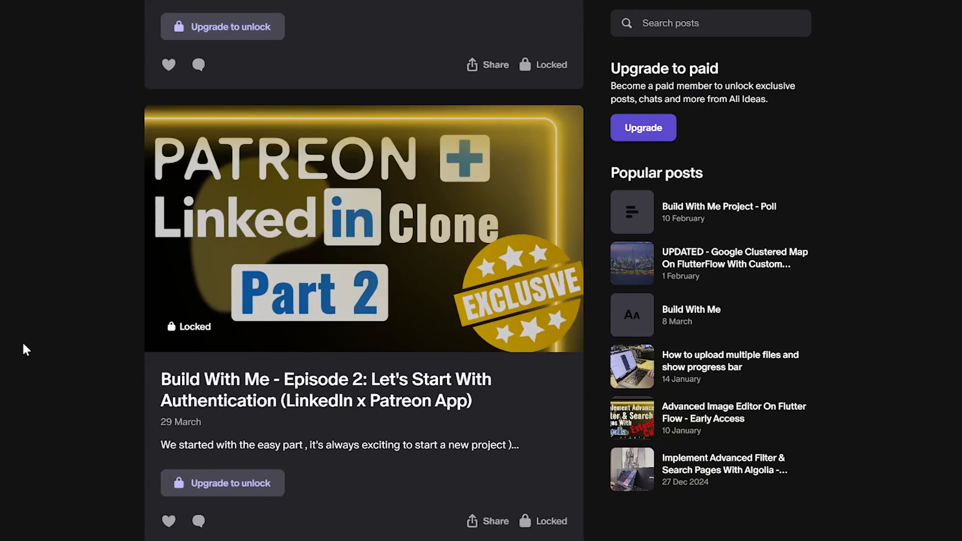